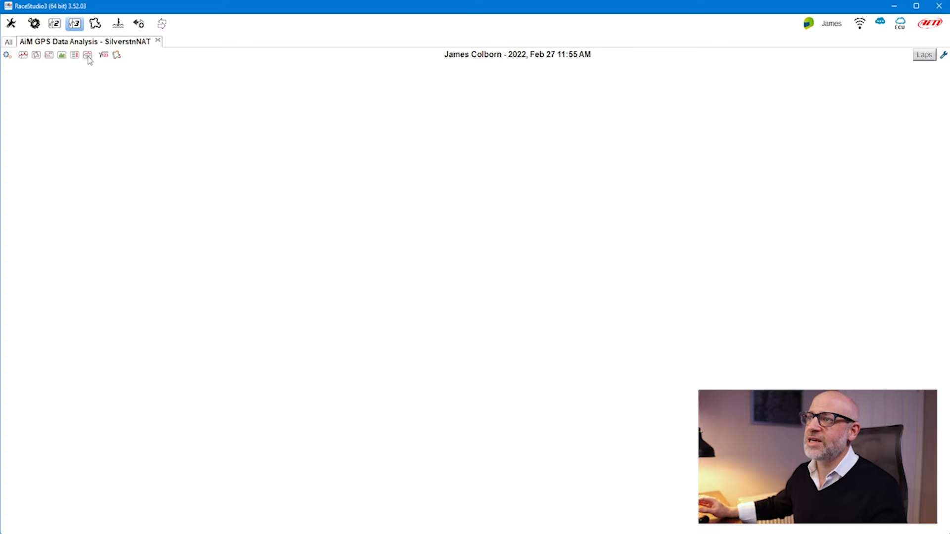
Start a Channels Report for the Silverstone session and begin creating a new analysis profile
{"action": "left_click", "coordinate": [87, 55]}
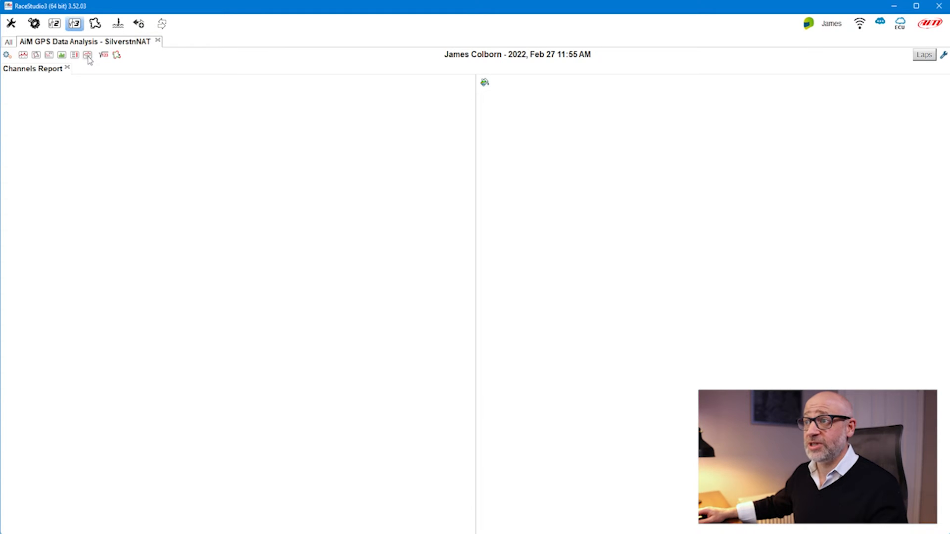
{"action": "left_click", "coordinate": [87, 55]}
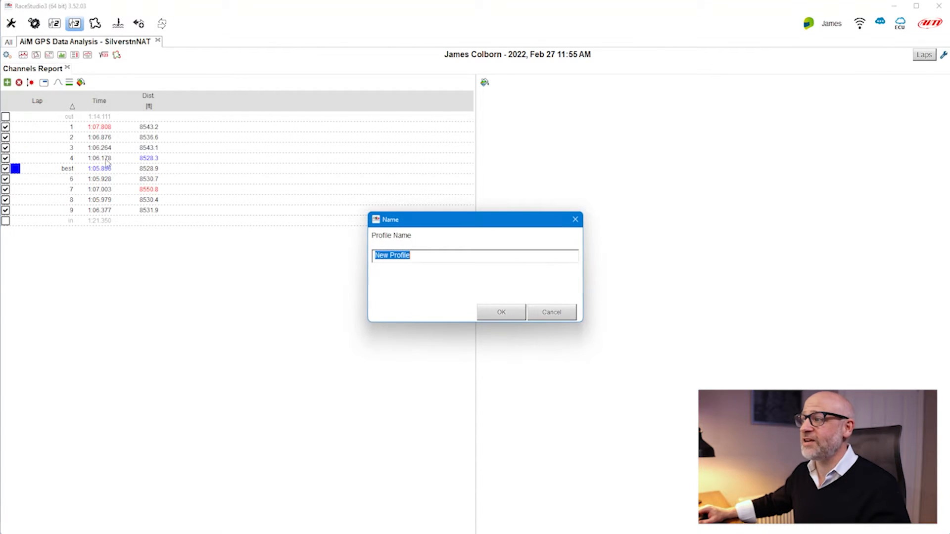
Name the new profile 'AiM Channels Report Profile' and confirm it
{"action": "type", "text": "A"}
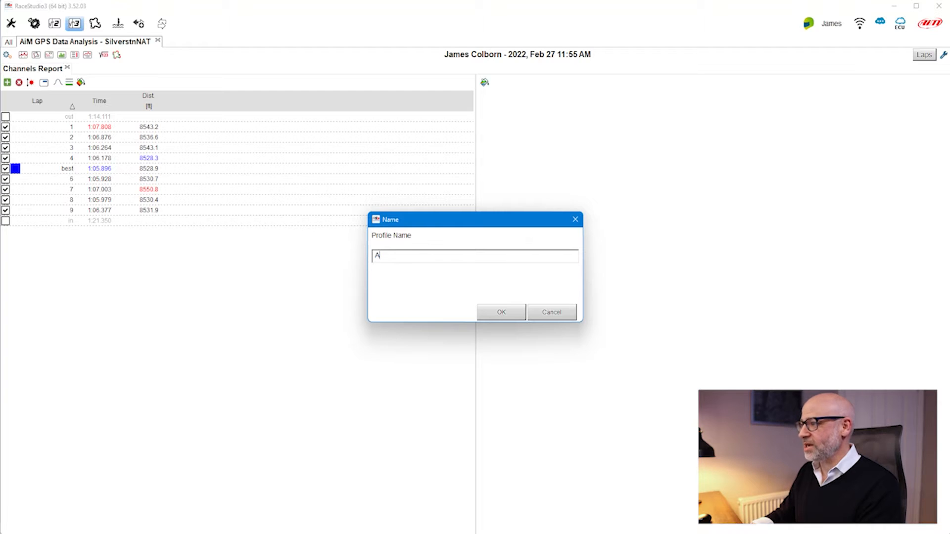
{"action": "type", "text": "iM Channels Report Prif"}
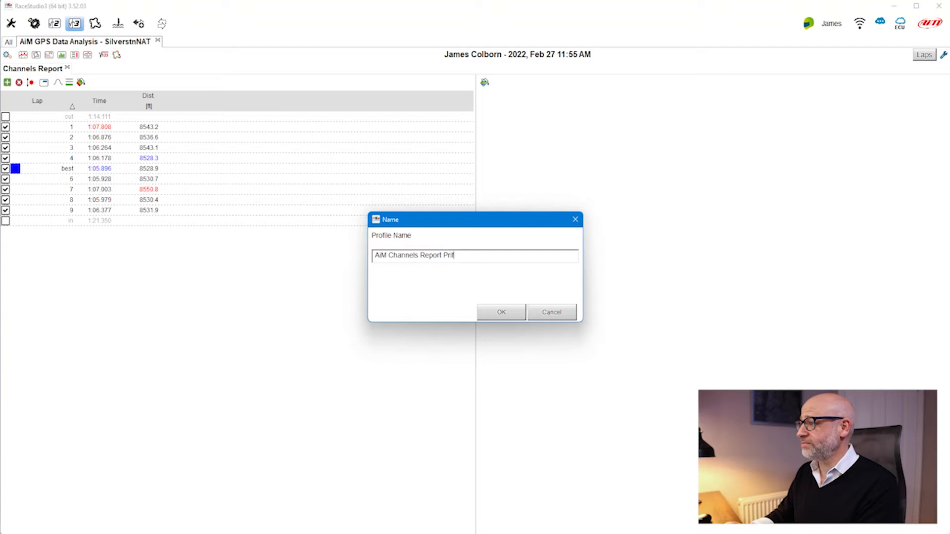
{"action": "type", "text": "ile"}
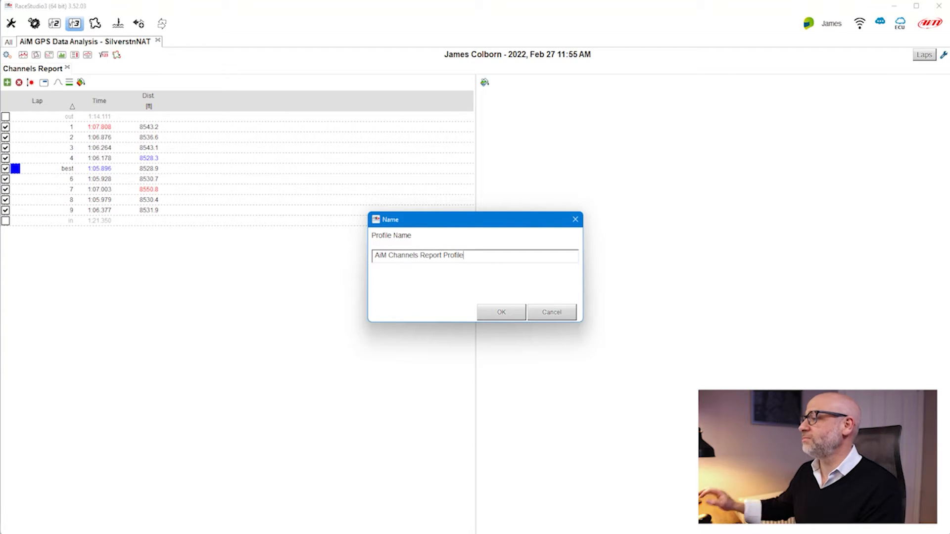
{"action": "left_click", "coordinate": [504, 312]}
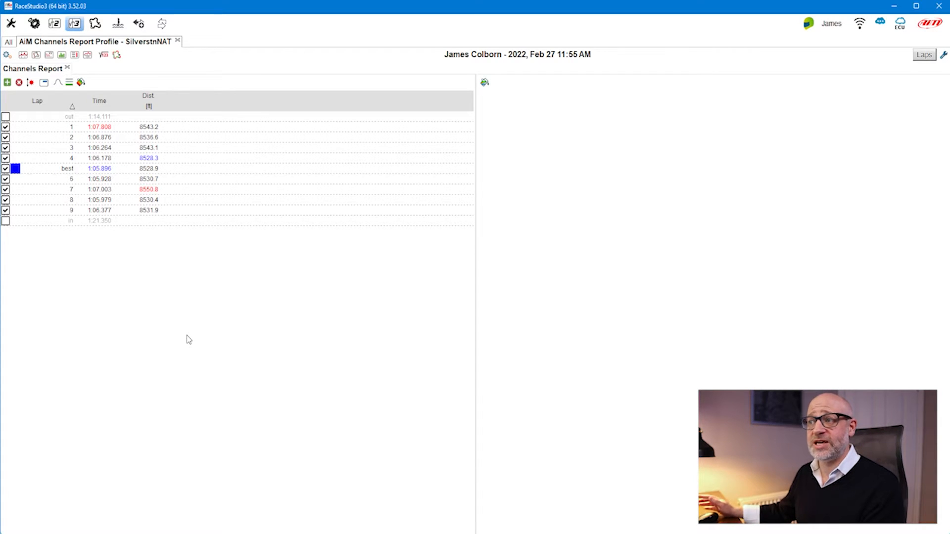
{"action": "mouse_move", "coordinate": [139, 270]}
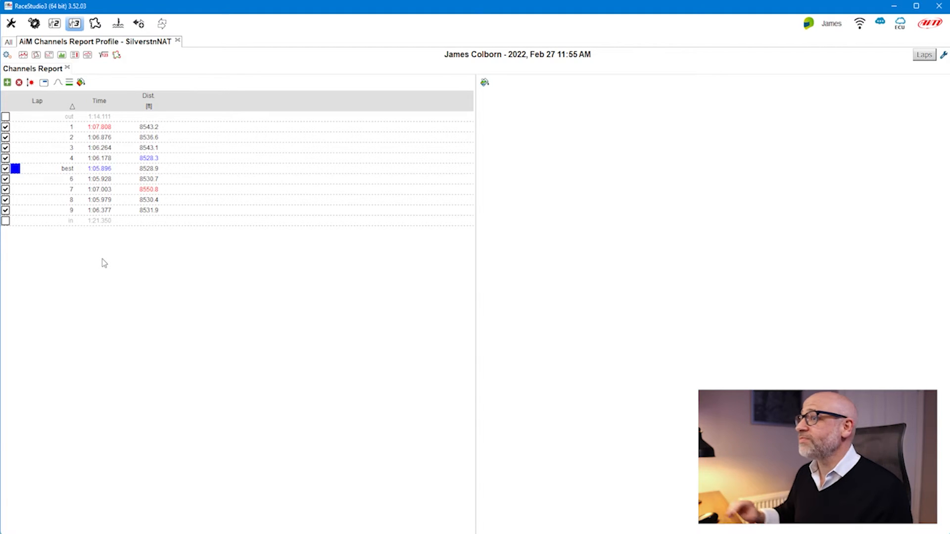
{"action": "mouse_move", "coordinate": [236, 351]}
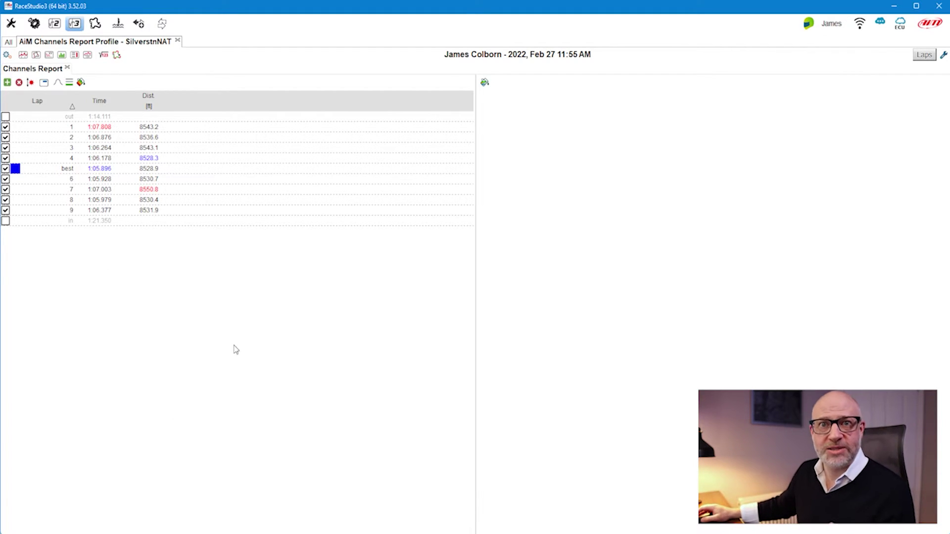
{"action": "mouse_move", "coordinate": [526, 327]}
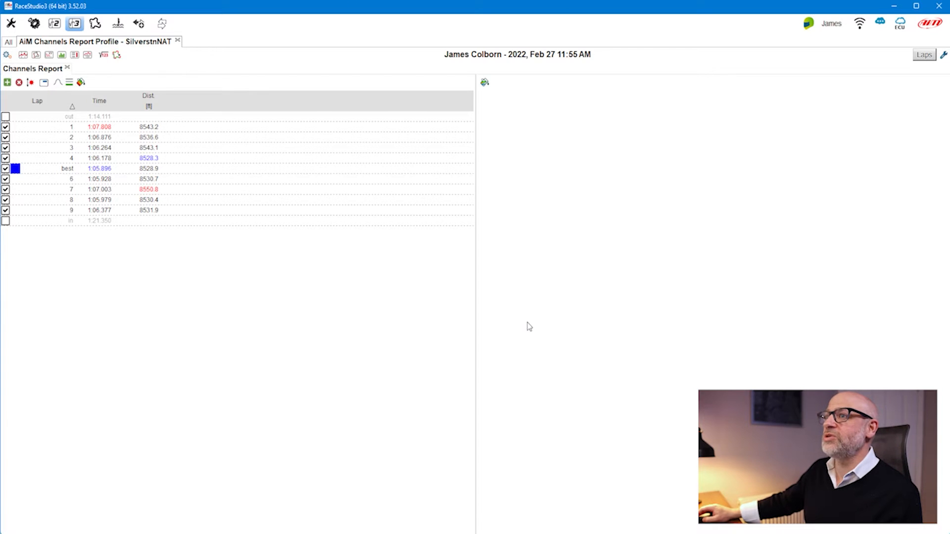
{"action": "mouse_move", "coordinate": [20, 96]}
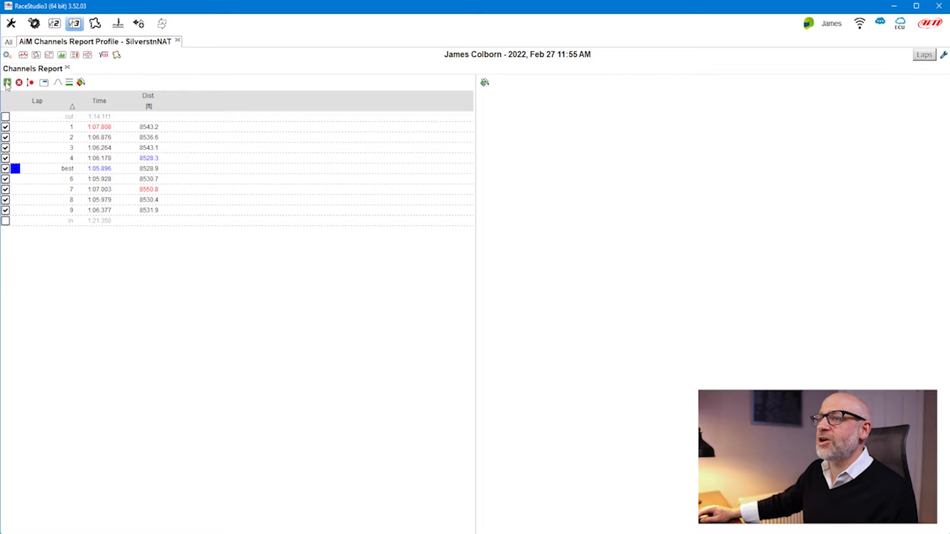
Add a new report item and browse the channel list down to RPM, Steering Angle and Water Temp
{"action": "left_click", "coordinate": [7, 83]}
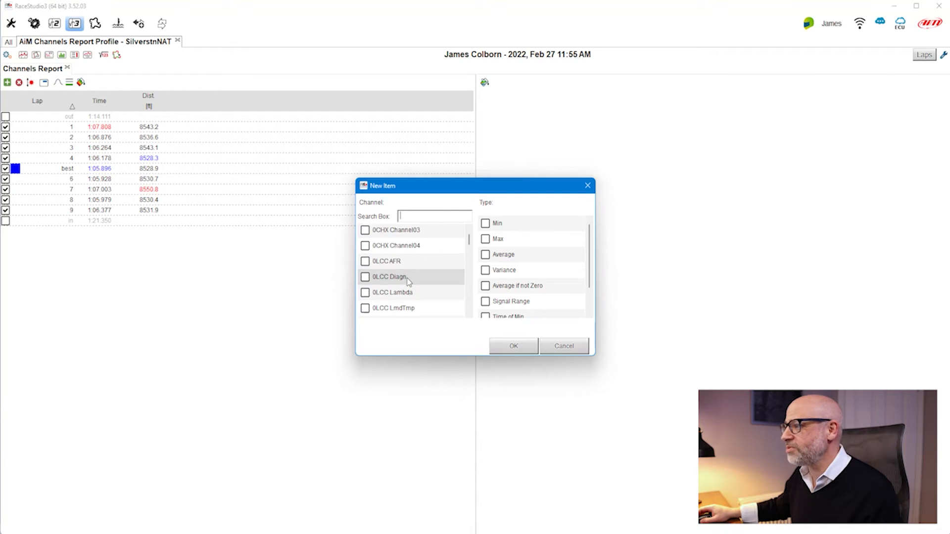
{"action": "scroll", "scroll_direction": "down", "scroll_amount": 3}
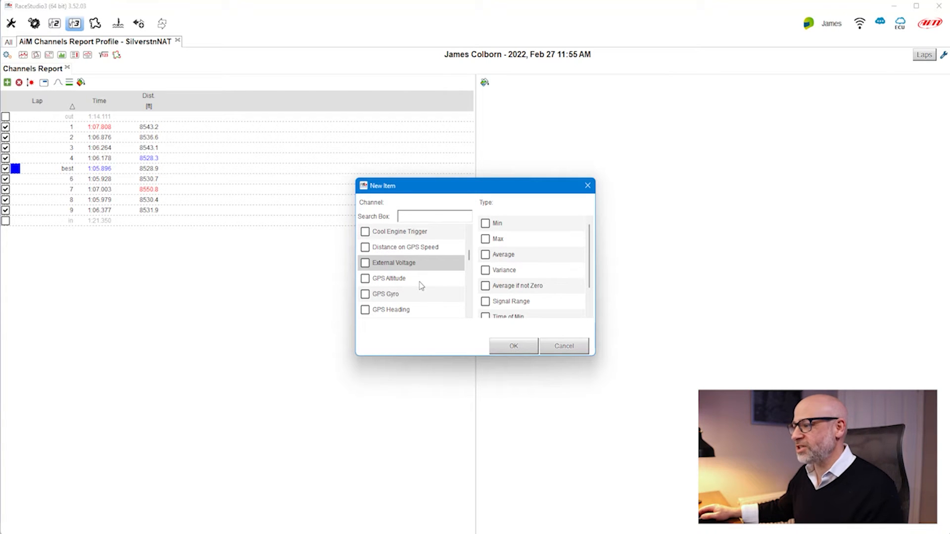
{"action": "scroll", "scroll_direction": "down", "scroll_amount": 3}
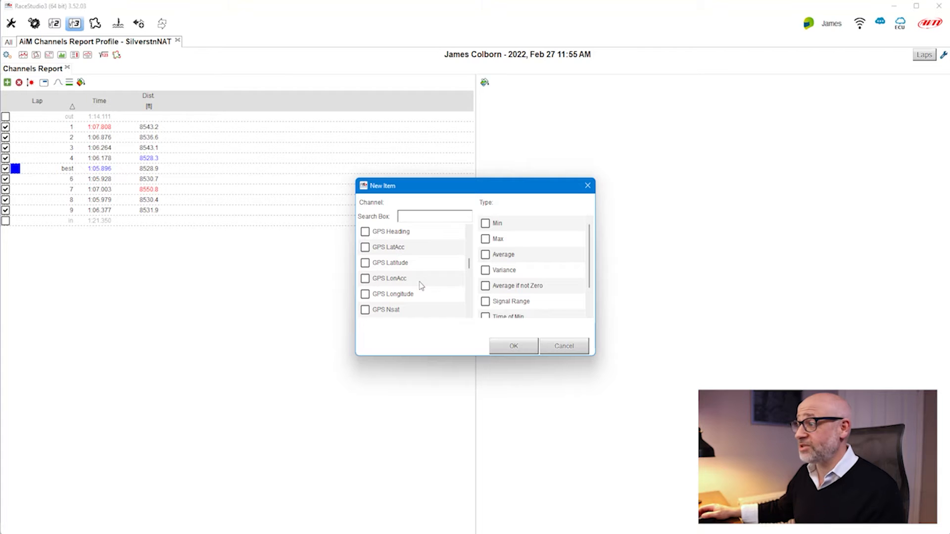
{"action": "scroll", "scroll_direction": "down", "scroll_amount": 3}
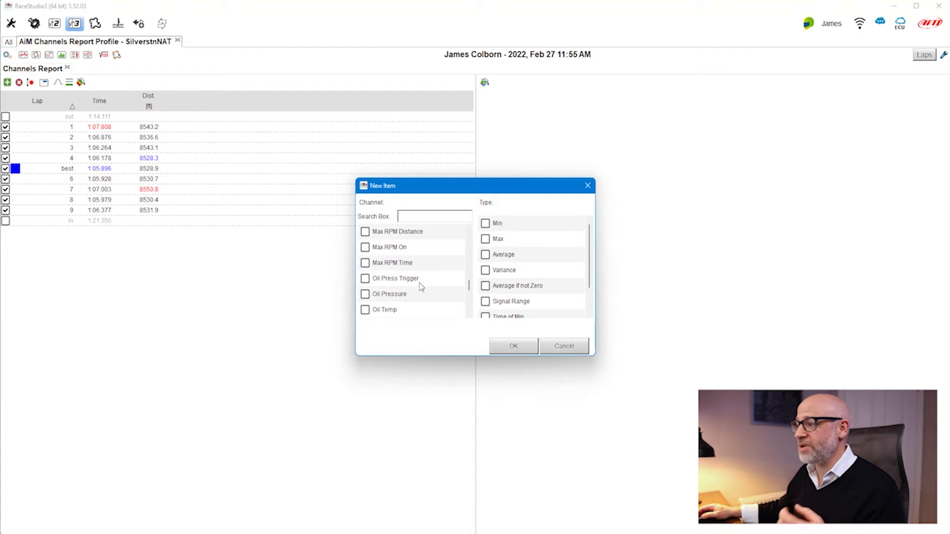
{"action": "scroll", "scroll_direction": "down", "scroll_amount": 3}
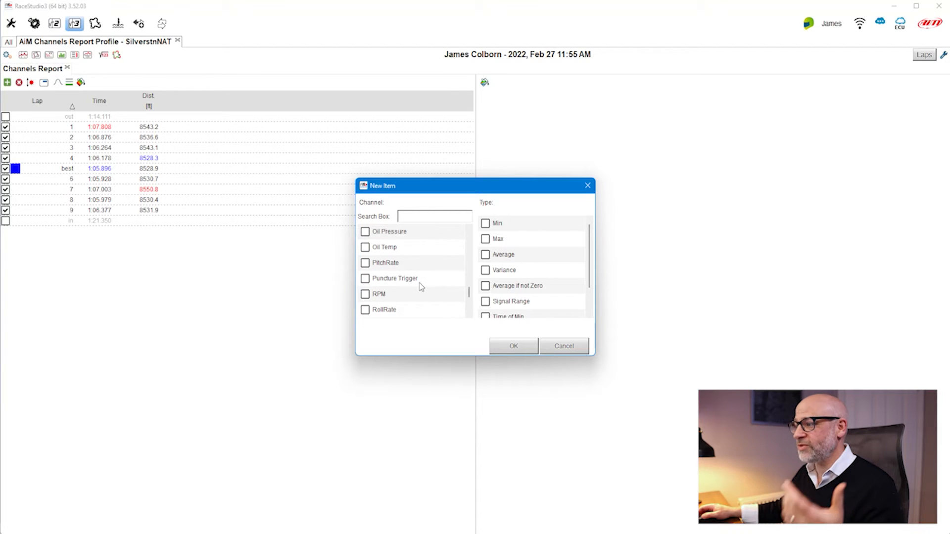
{"action": "scroll", "scroll_direction": "down", "scroll_amount": 3}
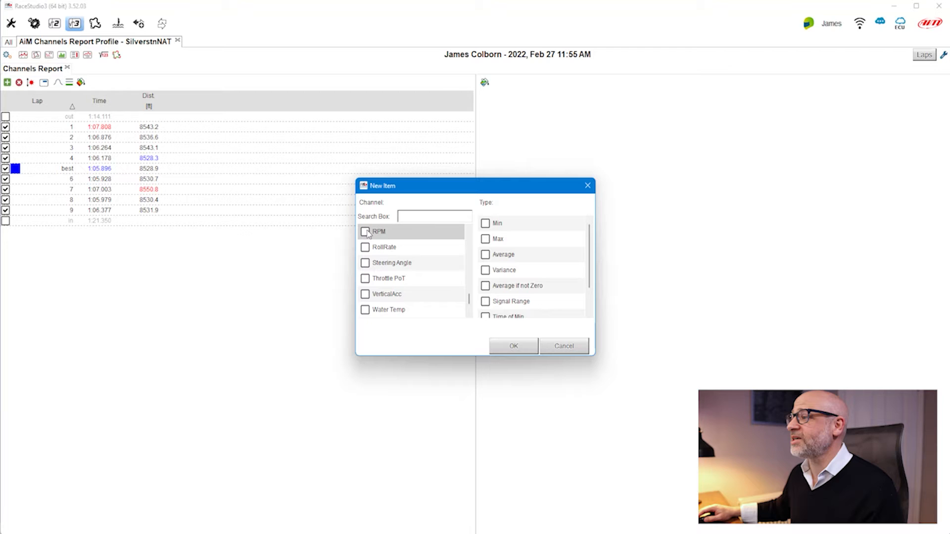
Add a Max RPM column listing each lap's peak RPM
{"action": "left_click", "coordinate": [364, 232]}
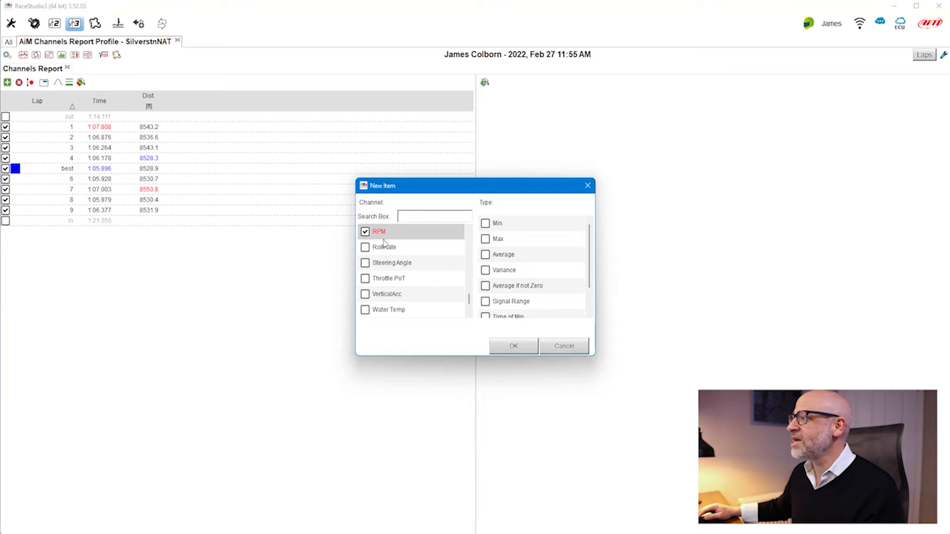
{"action": "left_click", "coordinate": [485, 238]}
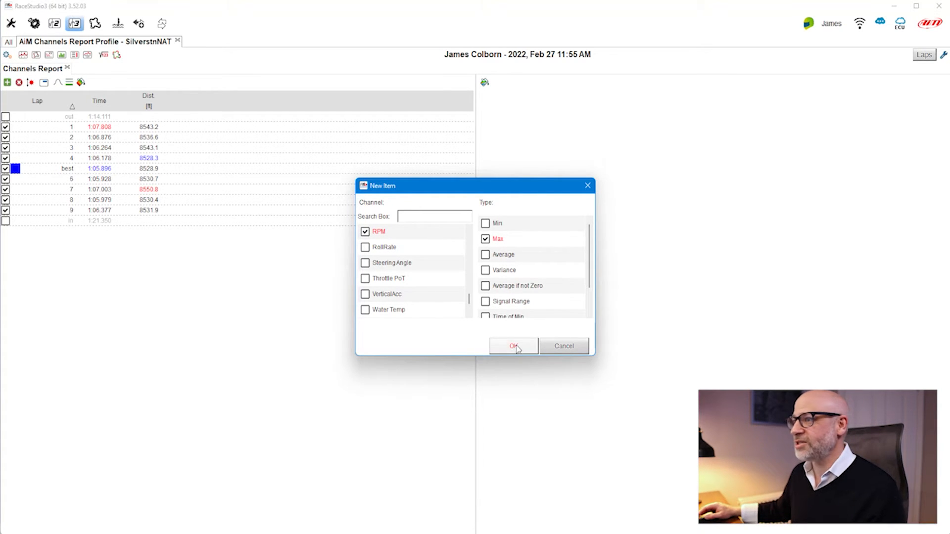
{"action": "left_click", "coordinate": [513, 346]}
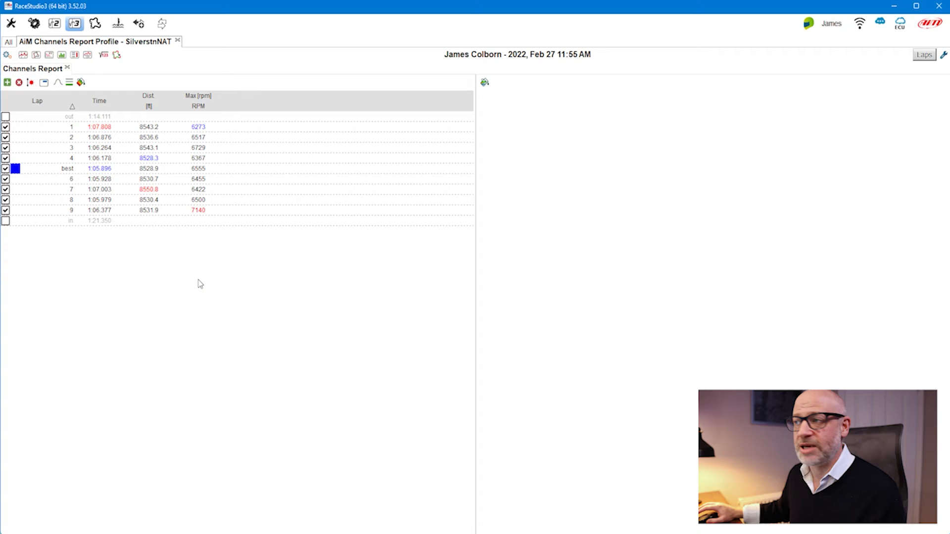
{"action": "mouse_move", "coordinate": [197, 281]}
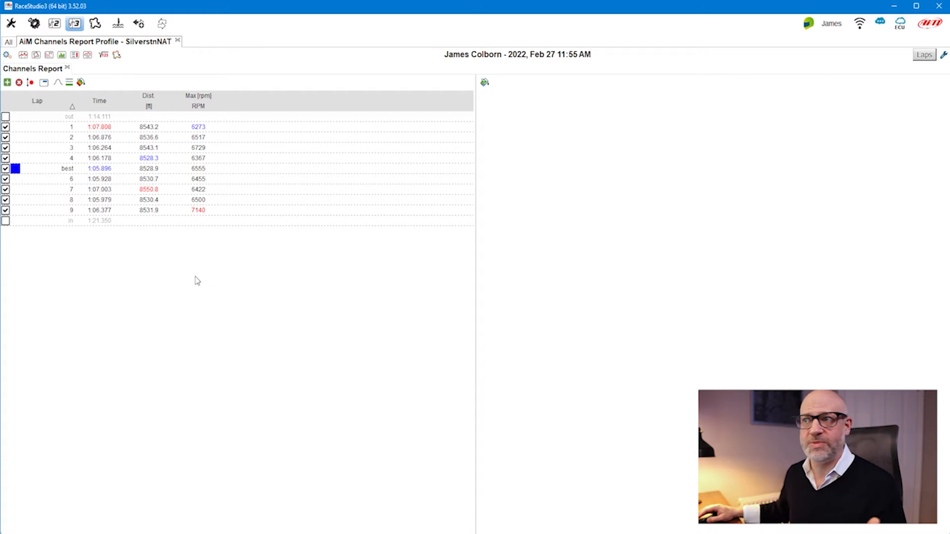
Search 'temp' and add Max and Average Water Temp columns for every lap
{"action": "left_click", "coordinate": [6, 82]}
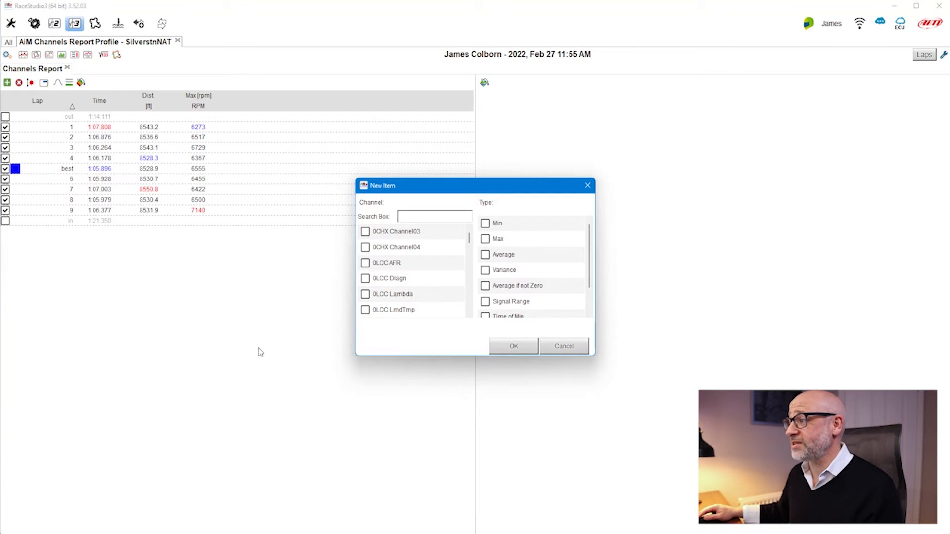
{"action": "left_click", "coordinate": [424, 216]}
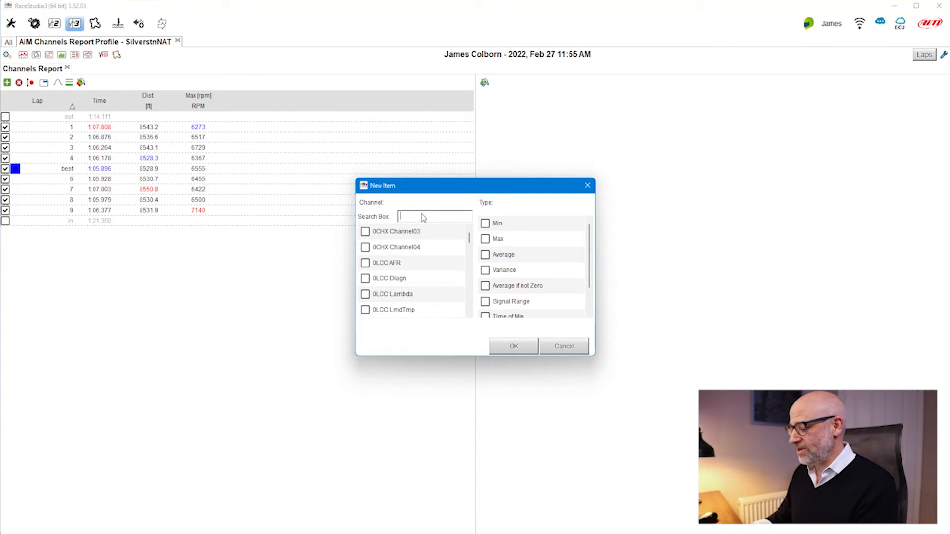
{"action": "type", "text": "temp"}
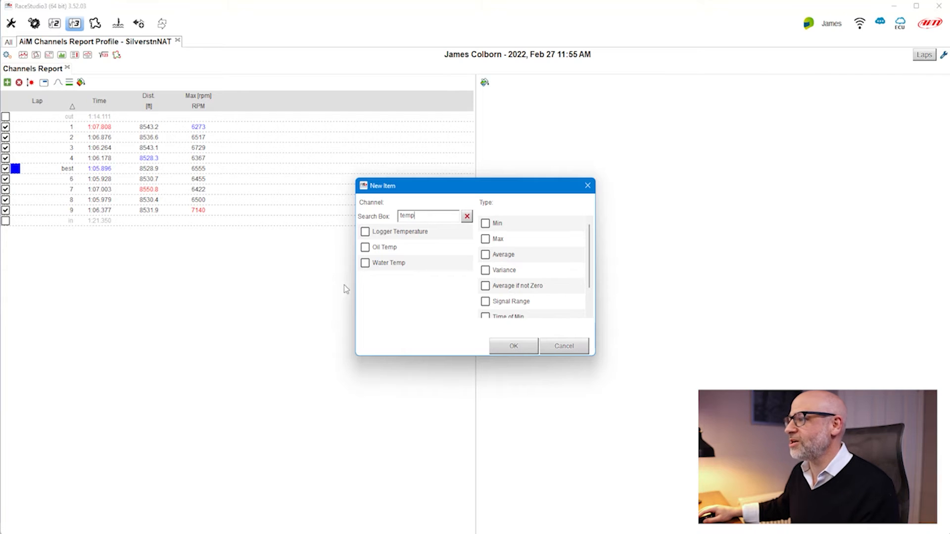
{"action": "left_click", "coordinate": [364, 264]}
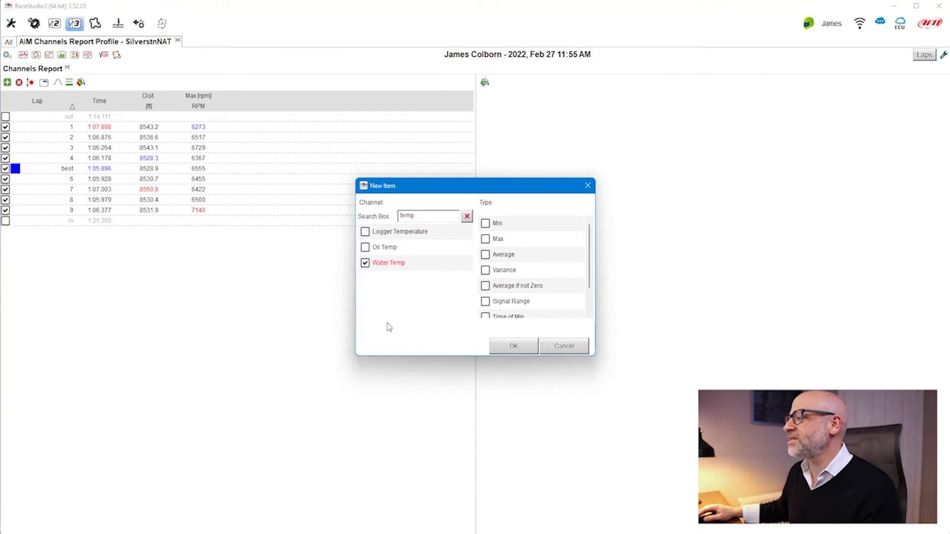
{"action": "left_click", "coordinate": [485, 239]}
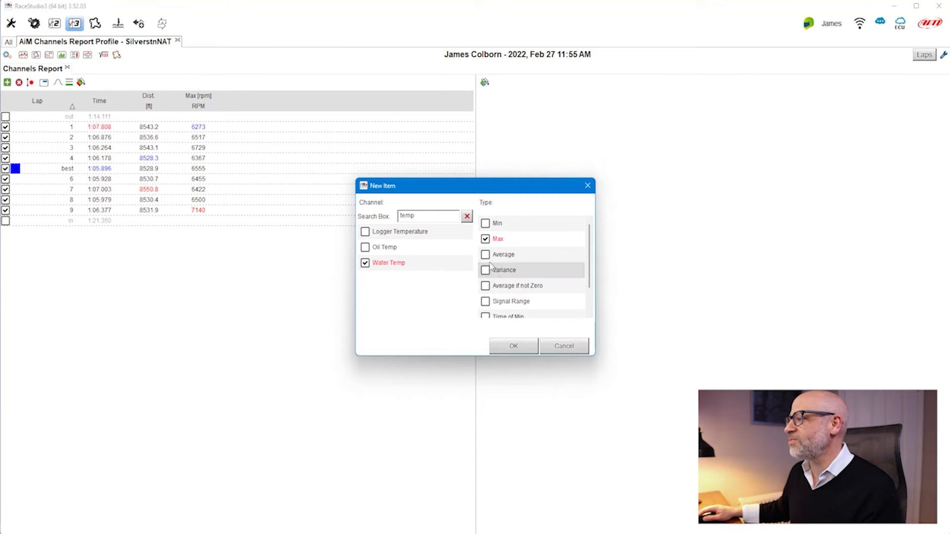
{"action": "left_click", "coordinate": [485, 255]}
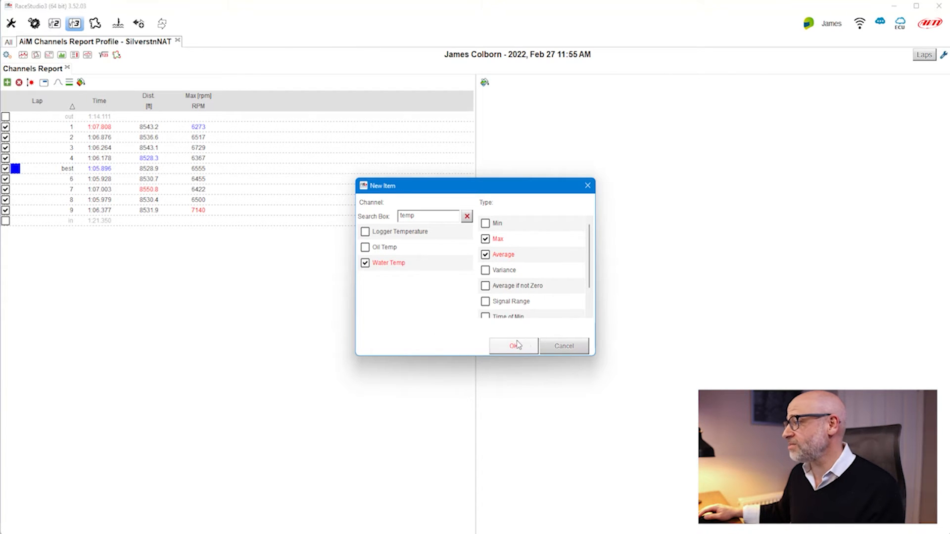
{"action": "left_click", "coordinate": [512, 347]}
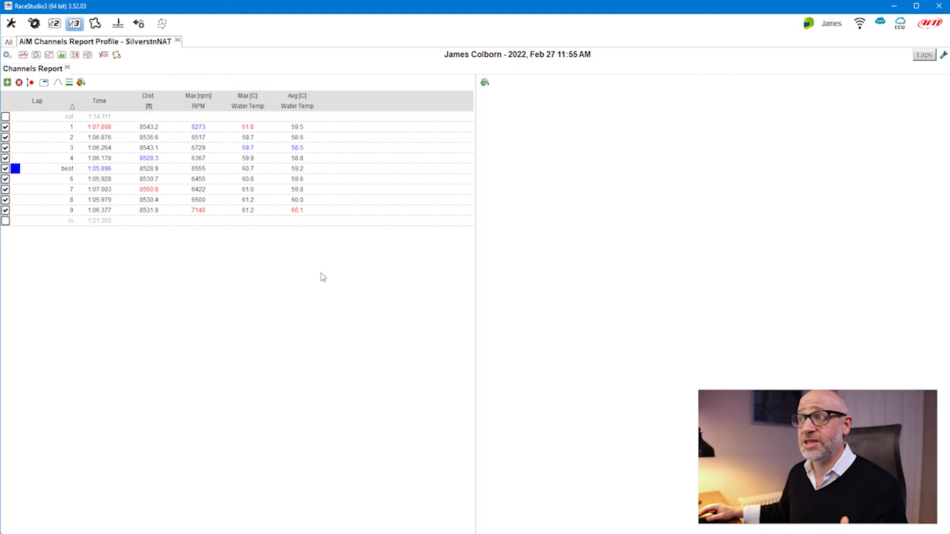
{"action": "mouse_move", "coordinate": [166, 132]}
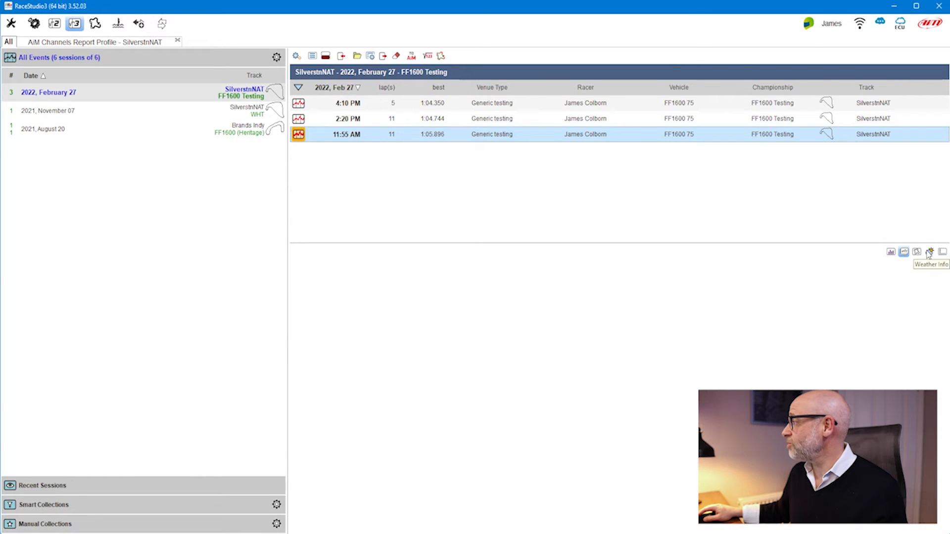
Switch back to the AiM Channels Report Profile - SilverstnNAT analysis
{"action": "left_click", "coordinate": [929, 252]}
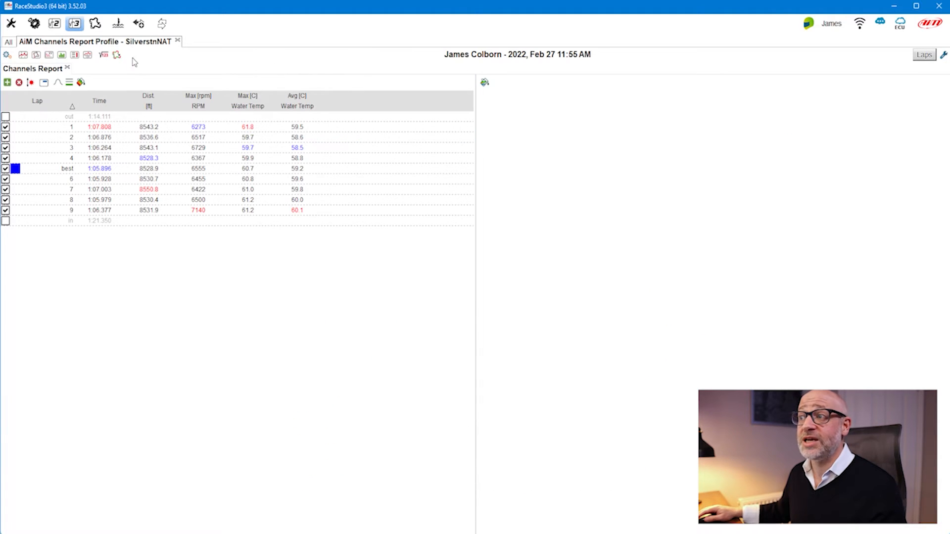
{"action": "mouse_move", "coordinate": [194, 263]}
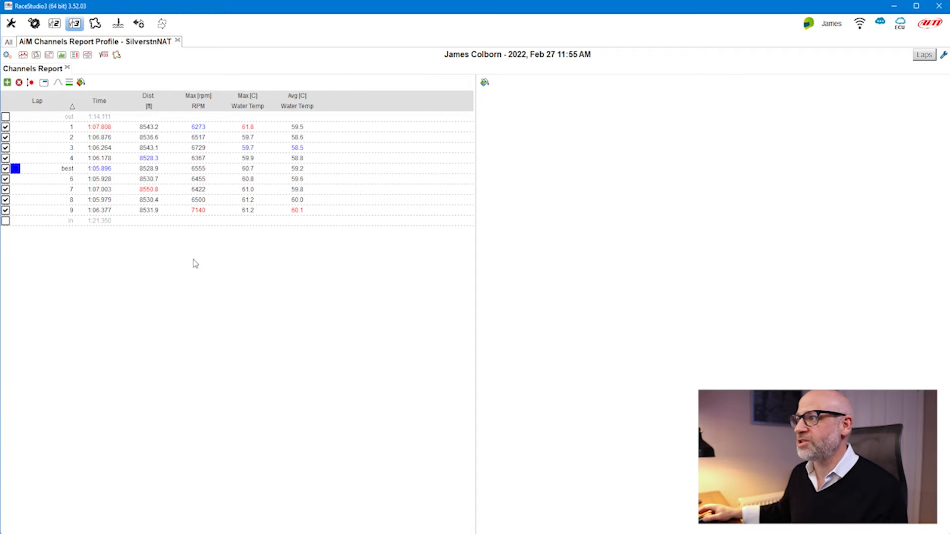
Search 'oil' and add Min and Average Oil Pressure columns for every lap
{"action": "left_click", "coordinate": [6, 82]}
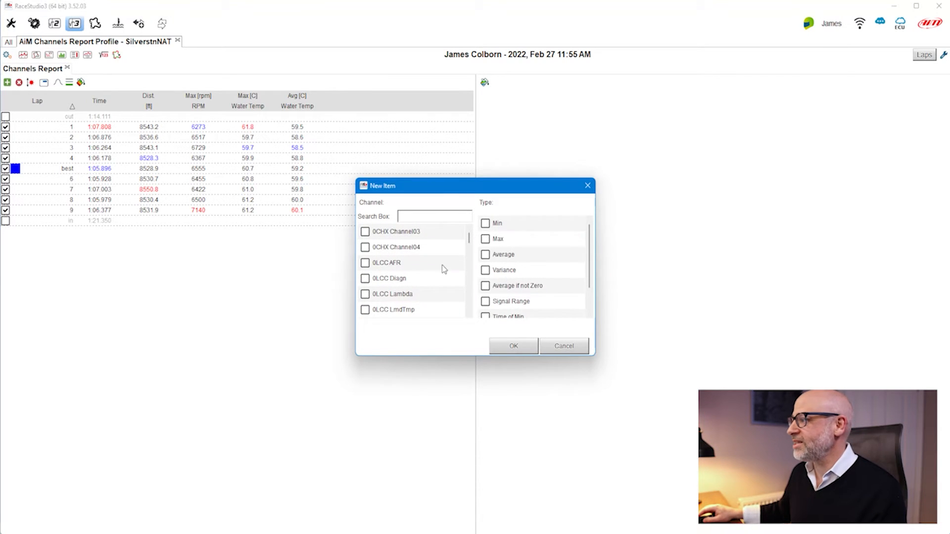
{"action": "type", "text": "oil"}
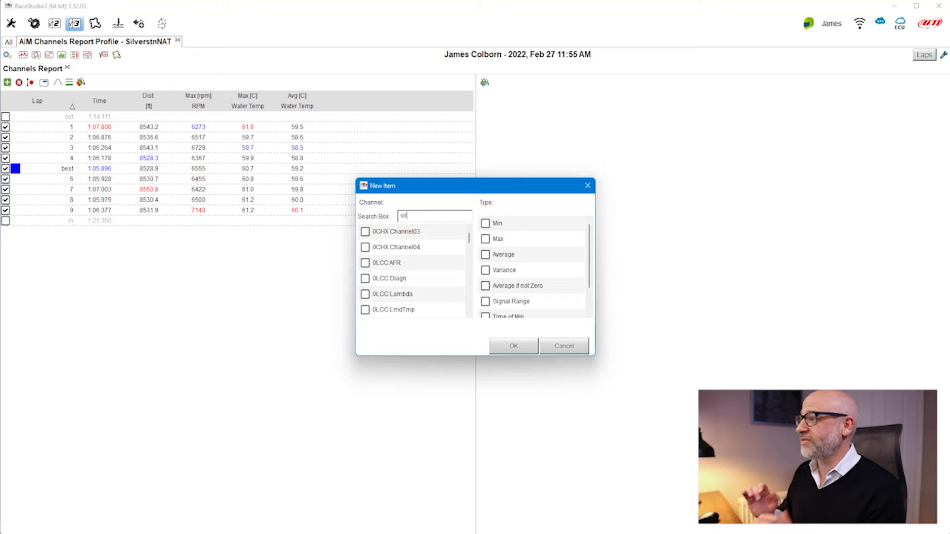
{"action": "type", "text": "oil"}
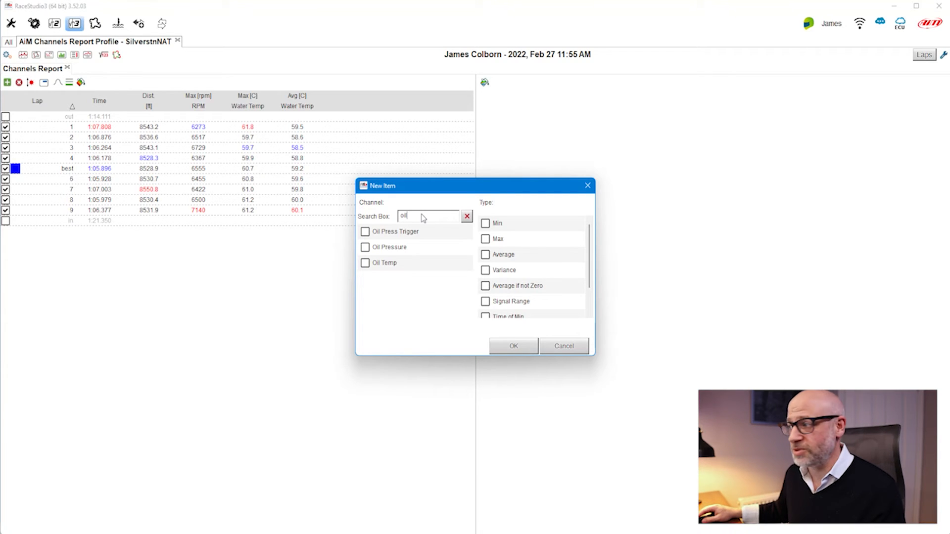
{"action": "left_click", "coordinate": [365, 247]}
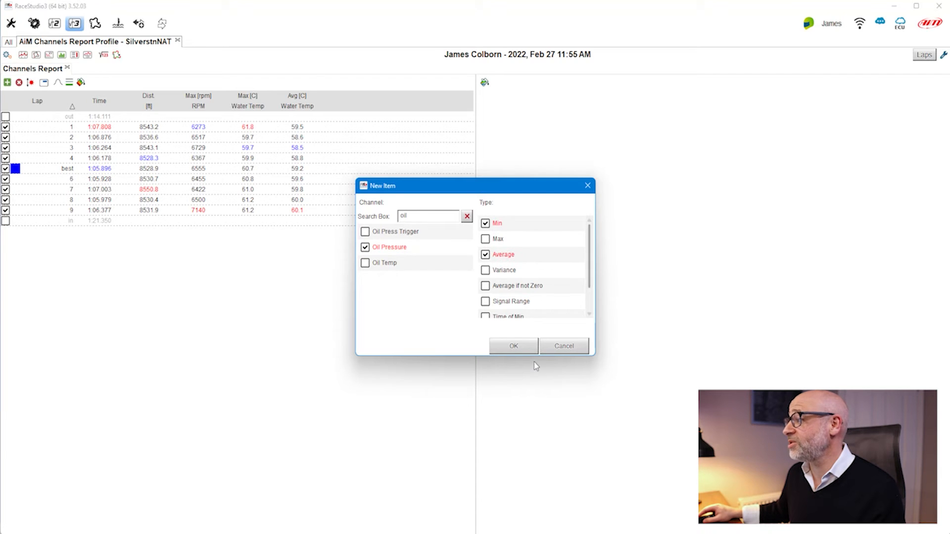
{"action": "left_click", "coordinate": [513, 346]}
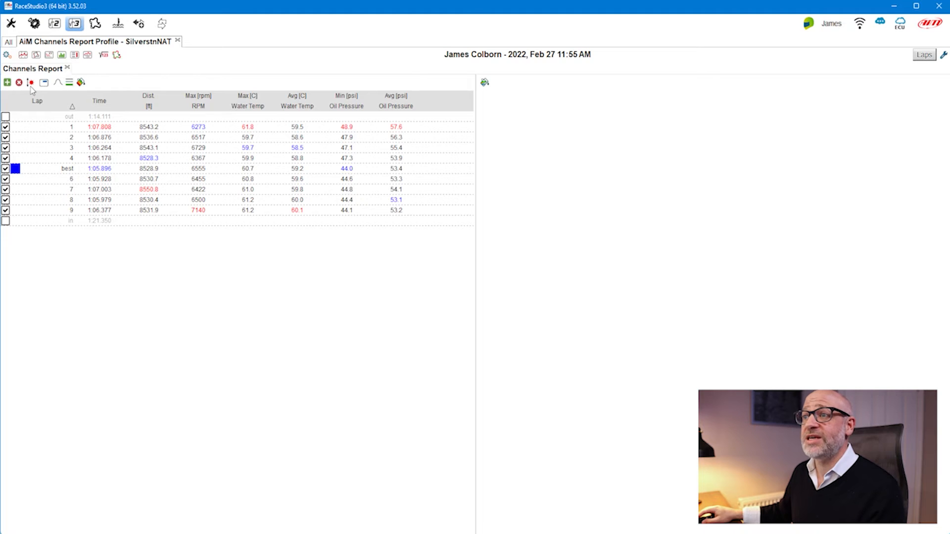
{"action": "mouse_move", "coordinate": [182, 340]}
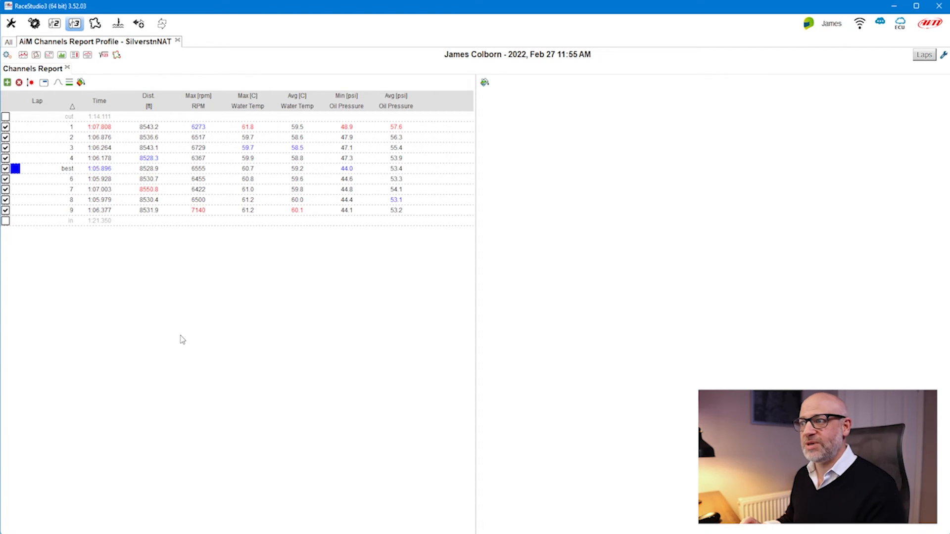
{"action": "mouse_move", "coordinate": [313, 129]}
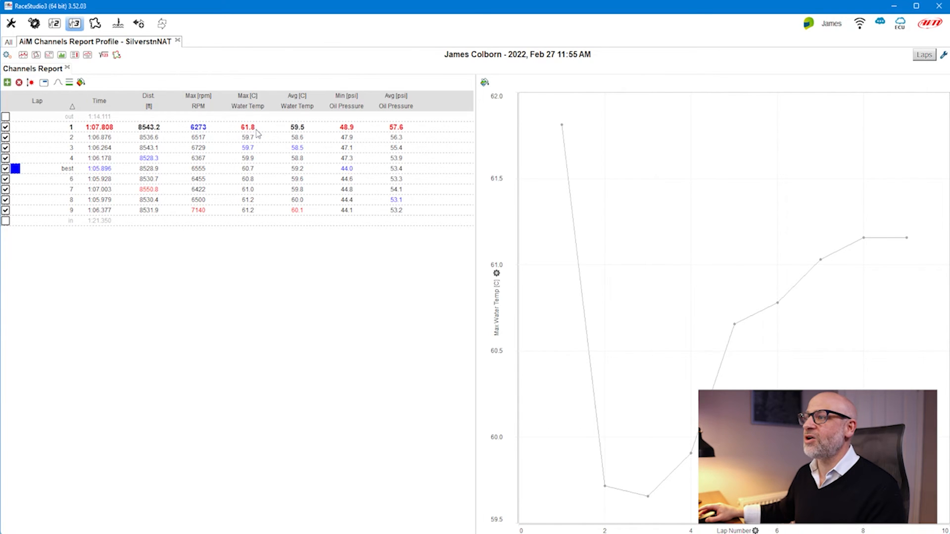
{"action": "mouse_move", "coordinate": [560, 94]}
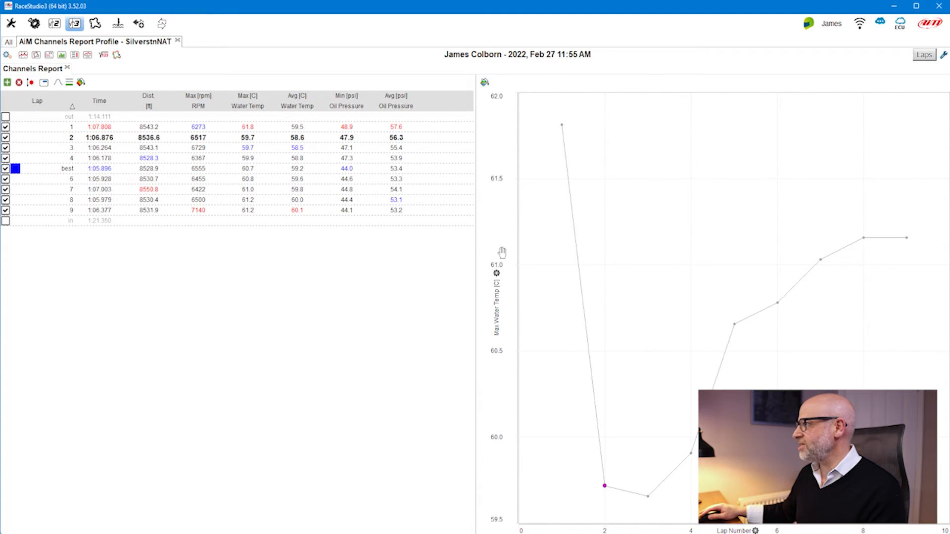
{"action": "mouse_move", "coordinate": [600, 370]}
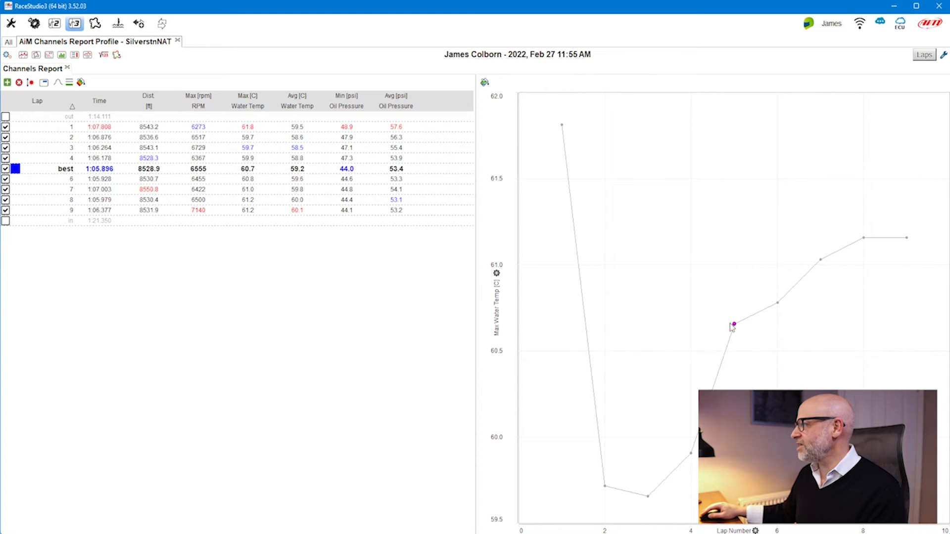
Colour the Max Water Temp lap graph's points according to their values
{"action": "left_click", "coordinate": [38, 161]}
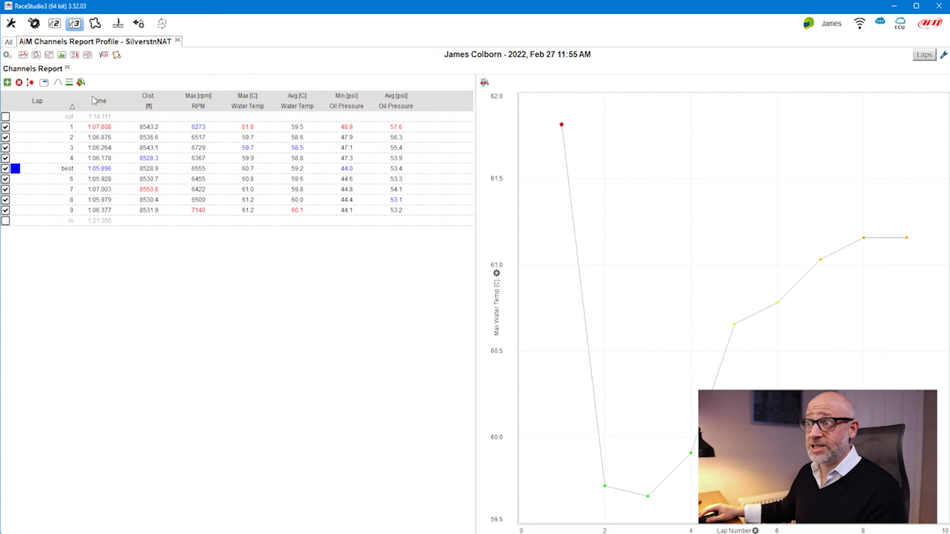
{"action": "mouse_move", "coordinate": [83, 83]}
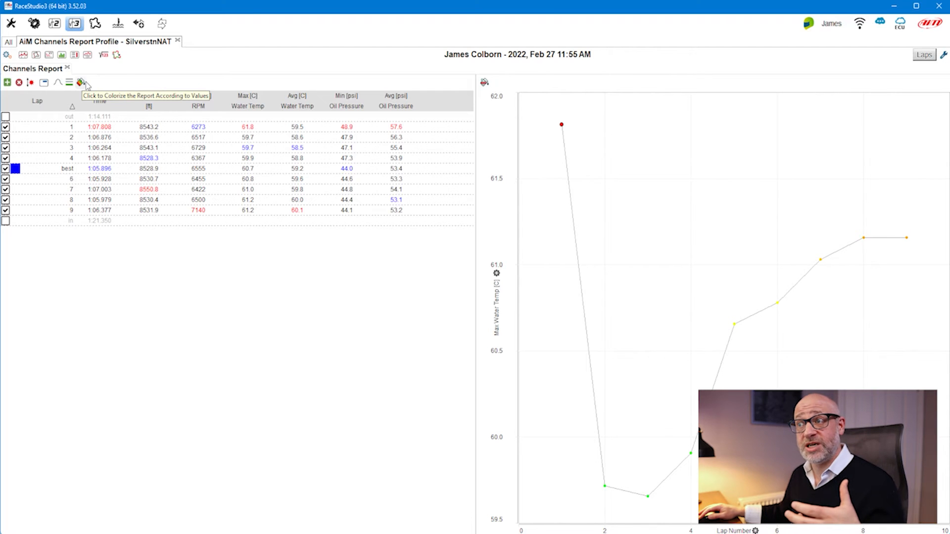
Colorize the report cells by value and add per-split tables with average, max, min and deviation rows
{"action": "left_click", "coordinate": [83, 82]}
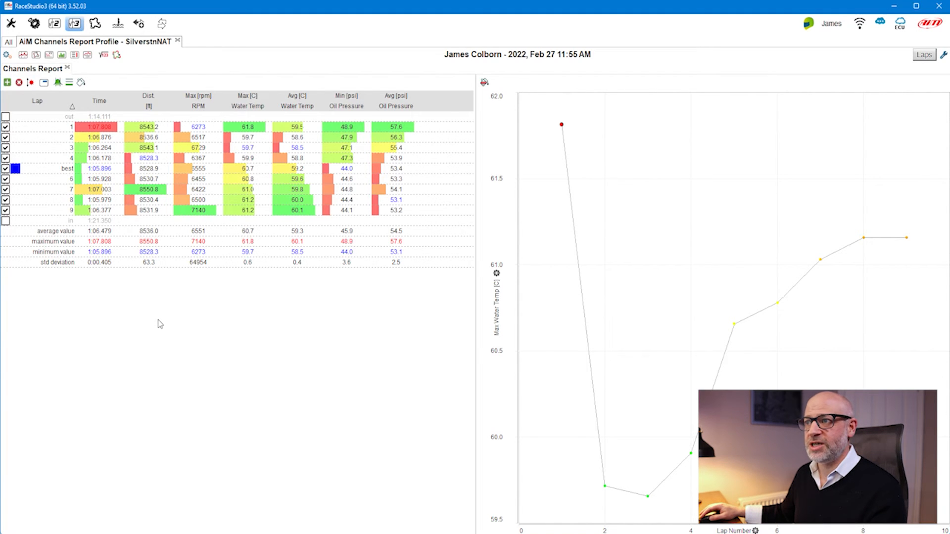
{"action": "left_click", "coordinate": [69, 83]}
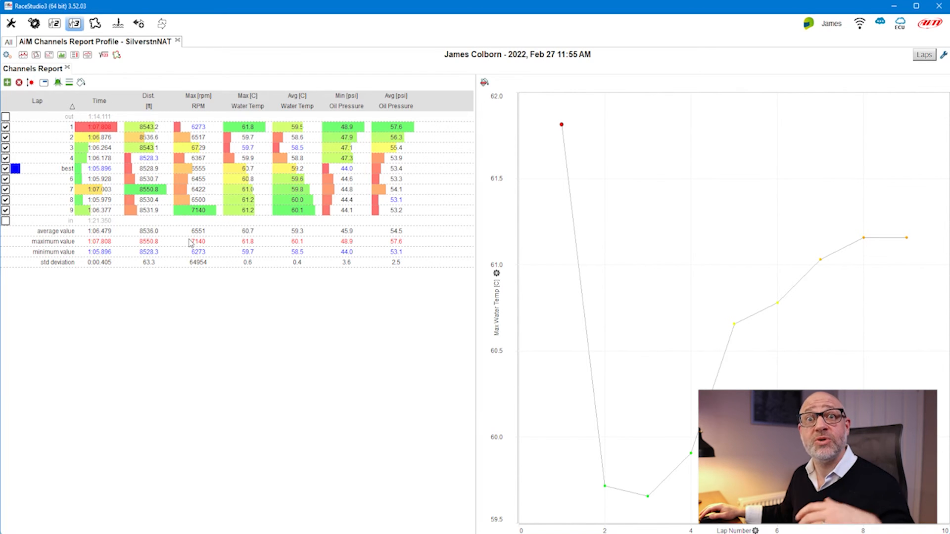
{"action": "left_click", "coordinate": [70, 83]}
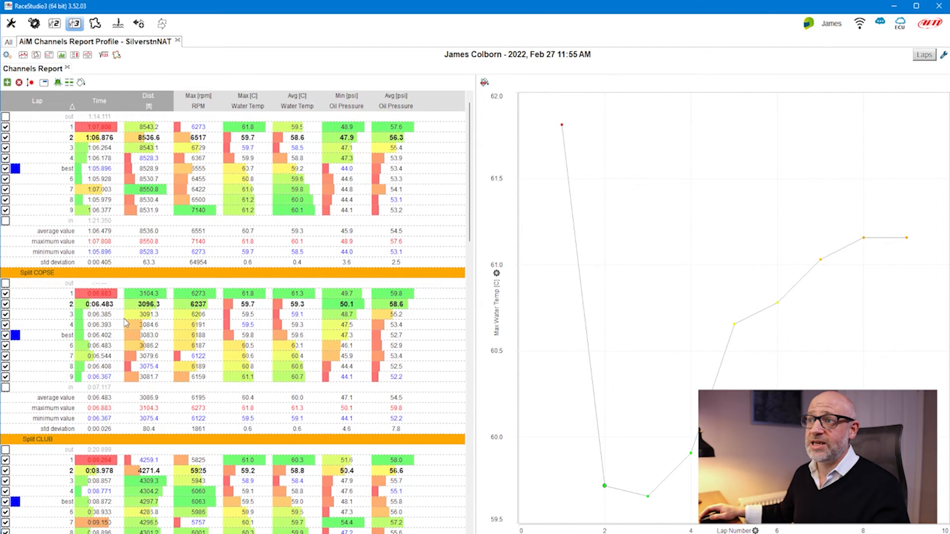
Review the split tables, return to whole-lap rows and bring up the stored profile list with RF88 Vehicle Health
{"action": "scroll", "scroll_direction": "down", "scroll_amount": 3}
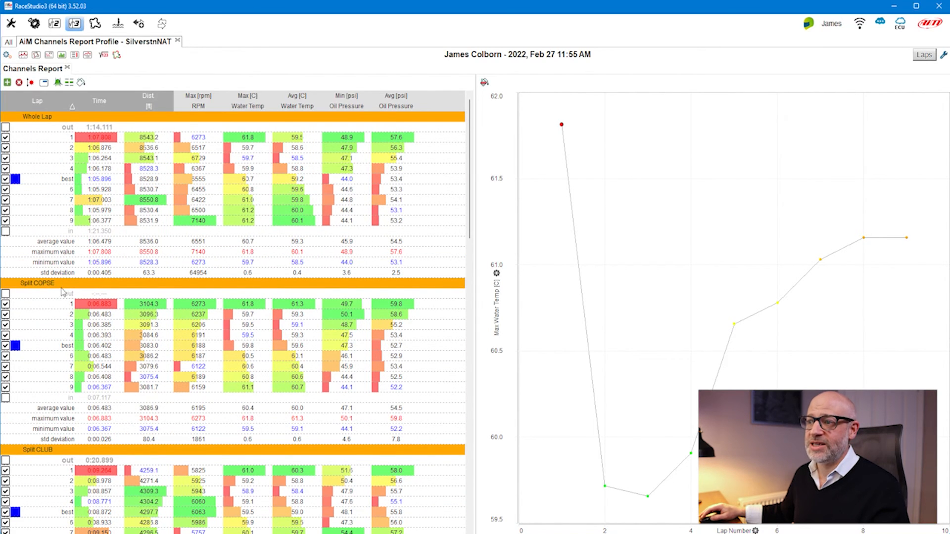
{"action": "scroll", "scroll_direction": "down", "scroll_amount": 3}
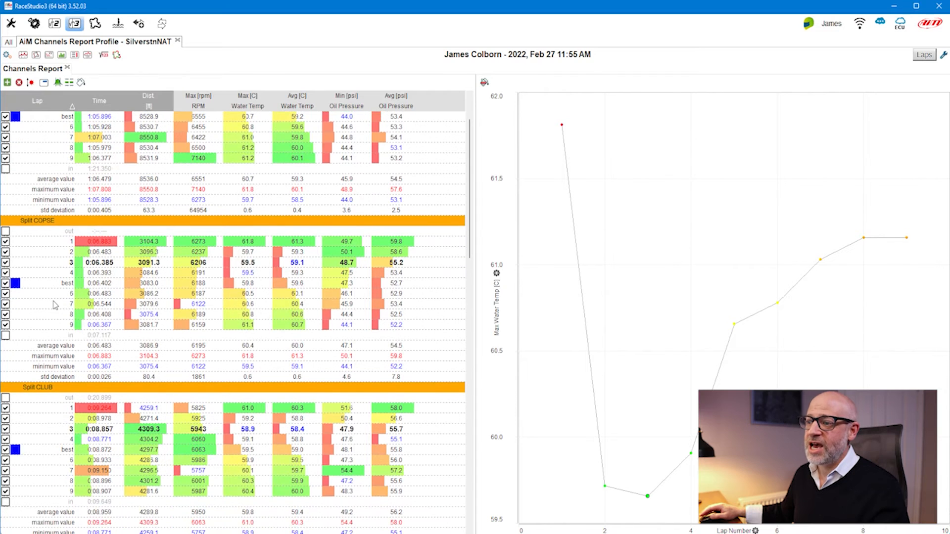
{"action": "scroll", "scroll_direction": "down", "scroll_amount": 3}
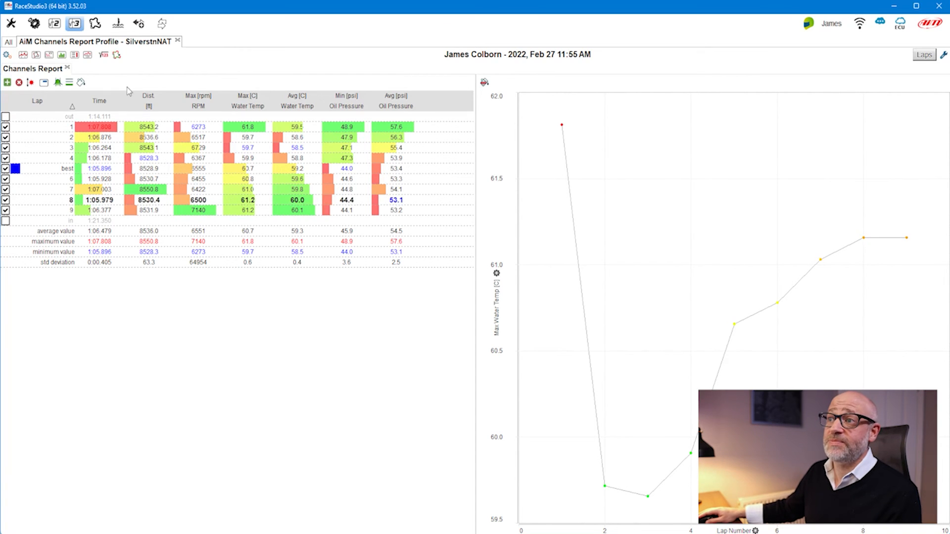
{"action": "left_click", "coordinate": [7, 55]}
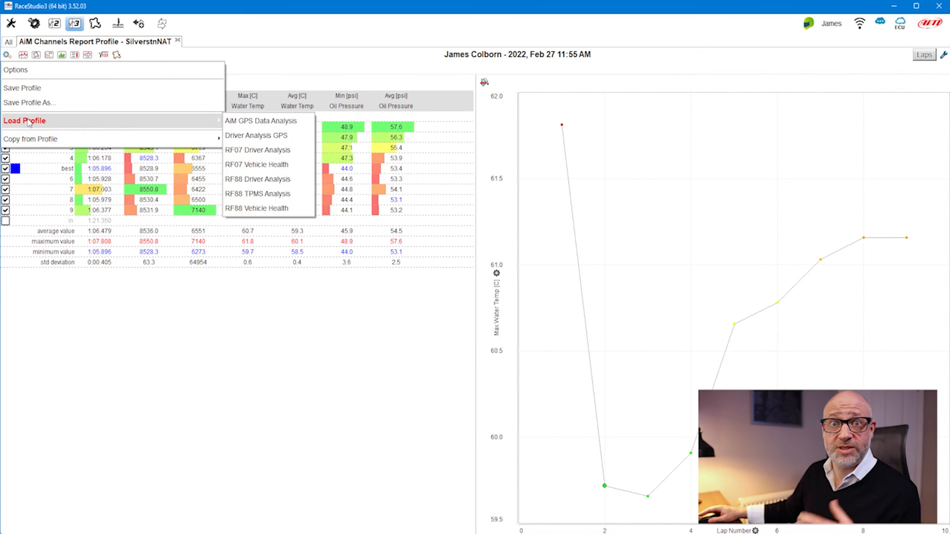
{"action": "mouse_move", "coordinate": [284, 167]}
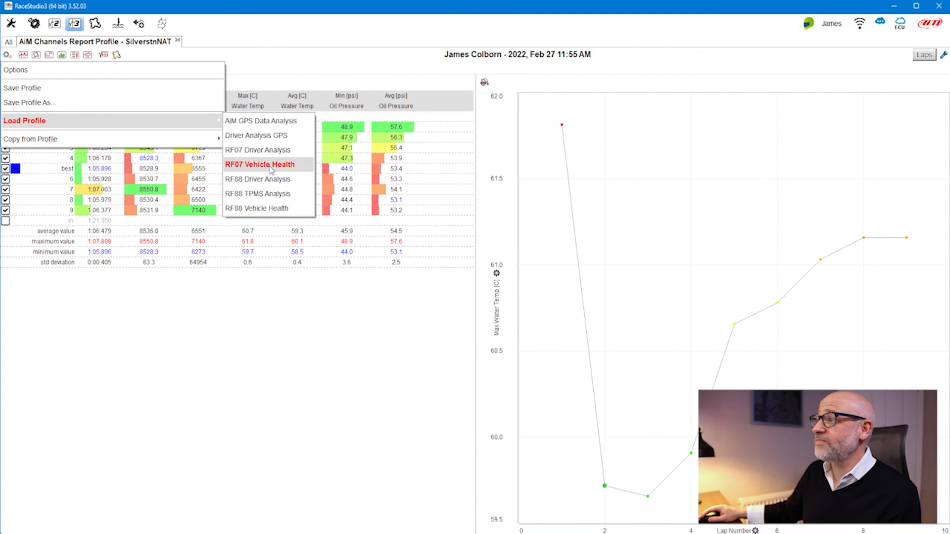
Load the RF07 Vehicle Health profile from the Load Profile submenu
{"action": "left_click", "coordinate": [261, 164]}
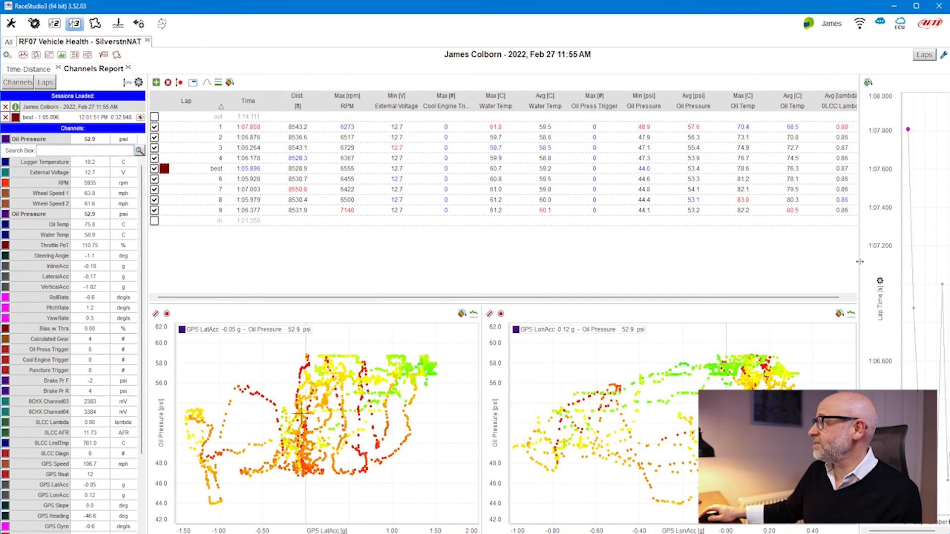
{"action": "mouse_move", "coordinate": [820, 255]}
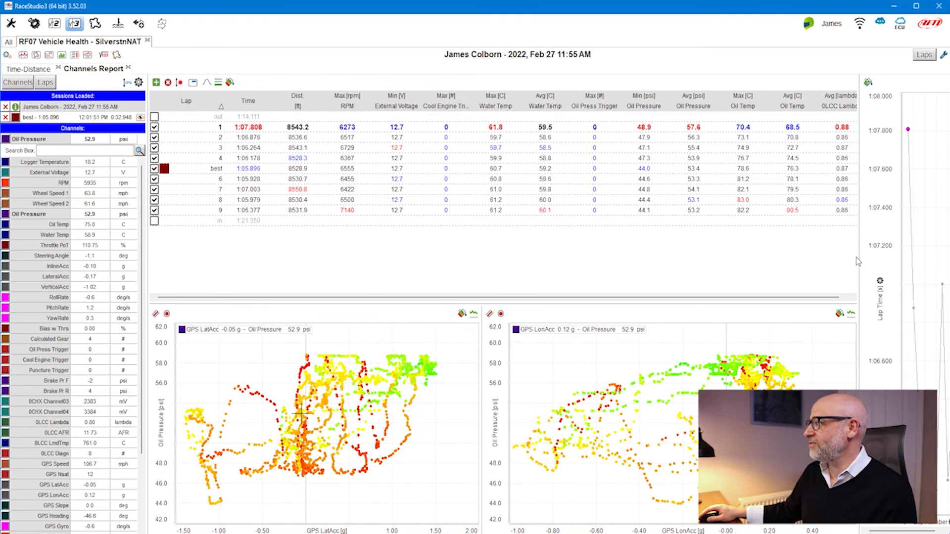
{"action": "mouse_move", "coordinate": [683, 257]}
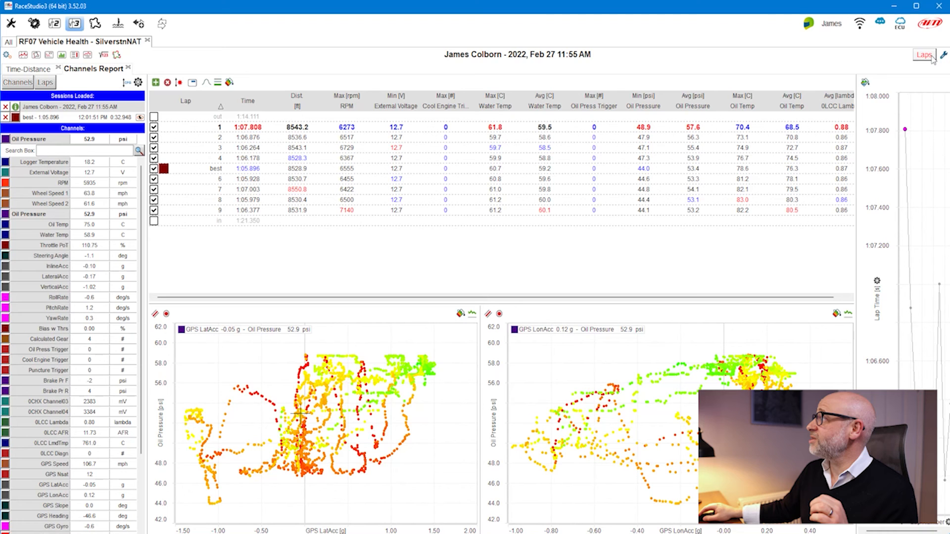
Bring up the Laps list to add laps 3, 4, best, 6 and 8 for comparison
{"action": "left_click", "coordinate": [922, 54]}
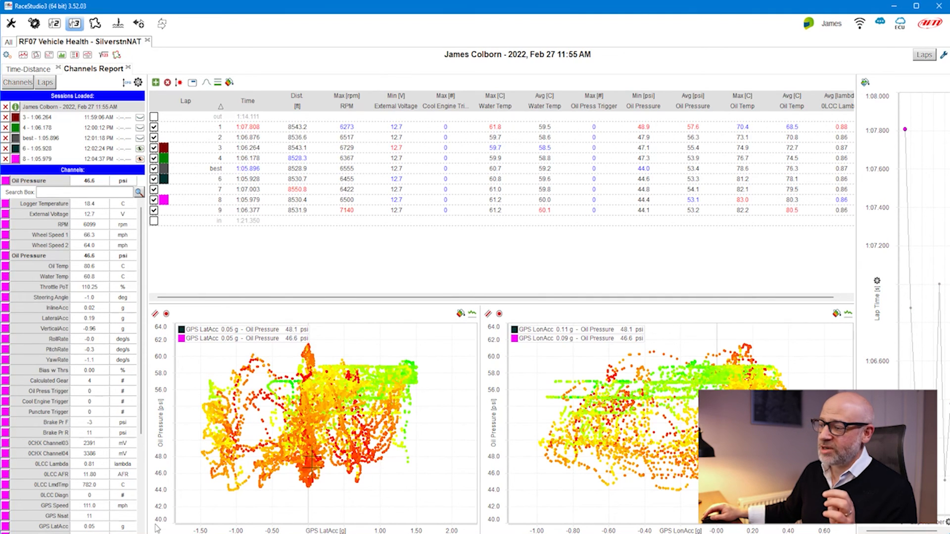
{"action": "mouse_move", "coordinate": [246, 398]}
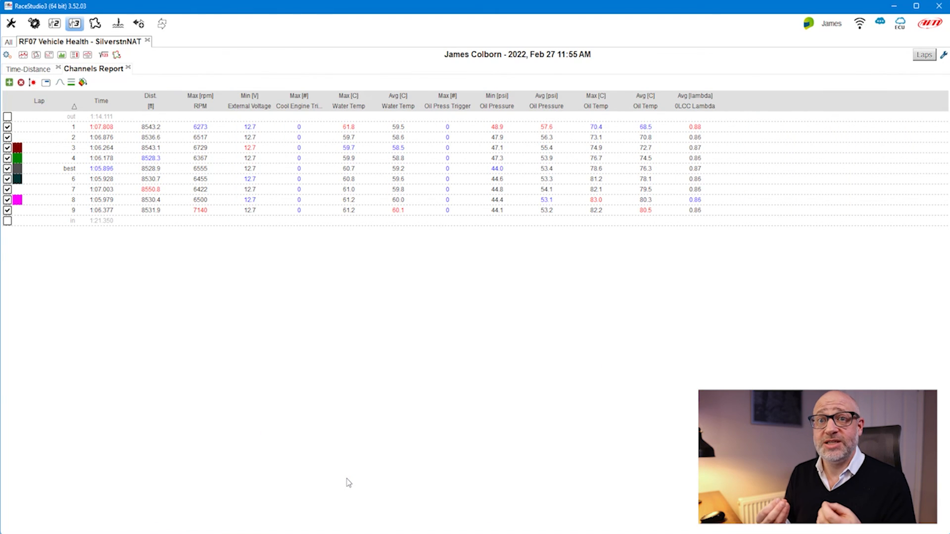
{"action": "mouse_move", "coordinate": [109, 327]}
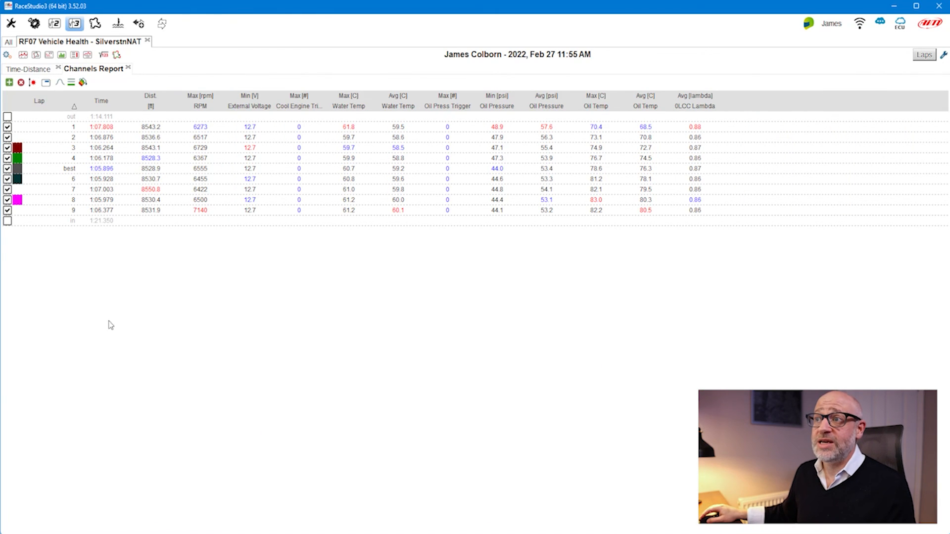
Load the AiM Channels Report Profile from the profile gear's Load Profile submenu
{"action": "left_click", "coordinate": [6, 55]}
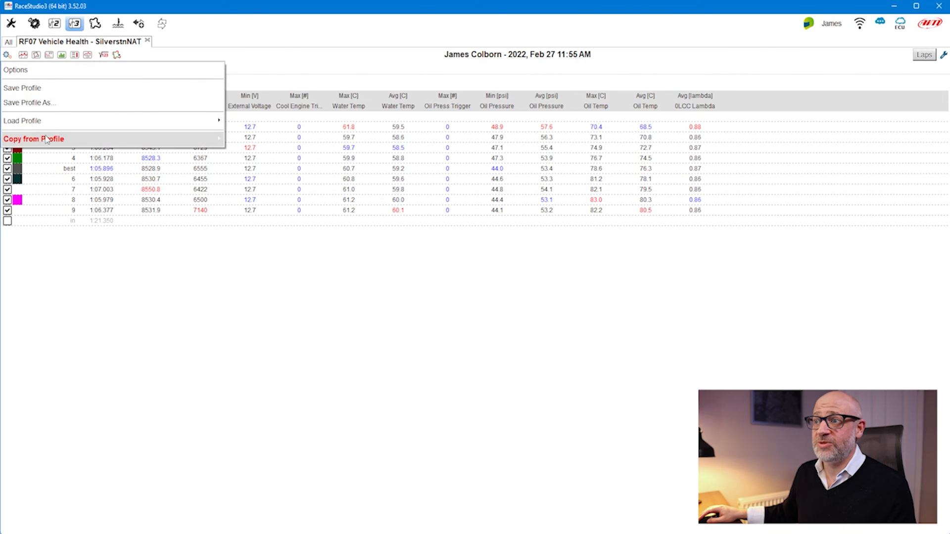
{"action": "mouse_move", "coordinate": [24, 120]}
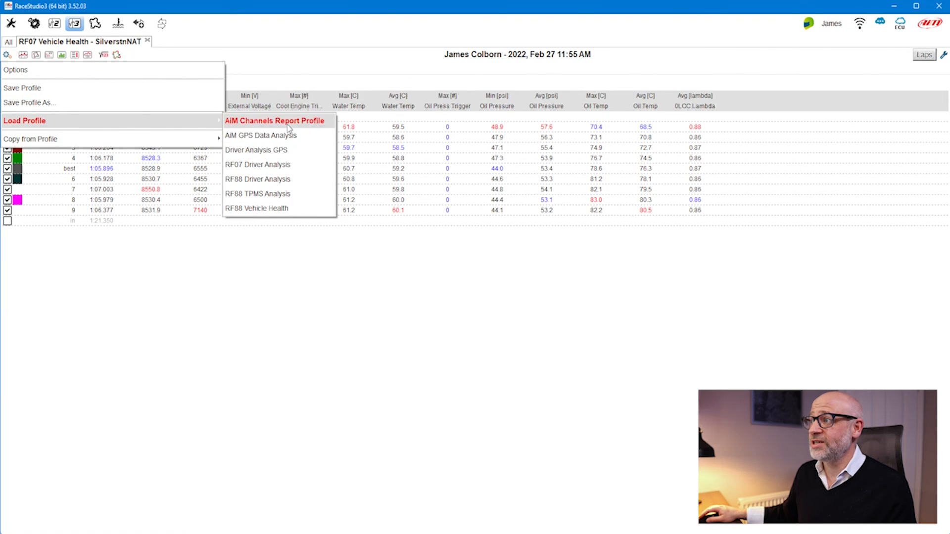
{"action": "left_click", "coordinate": [275, 121]}
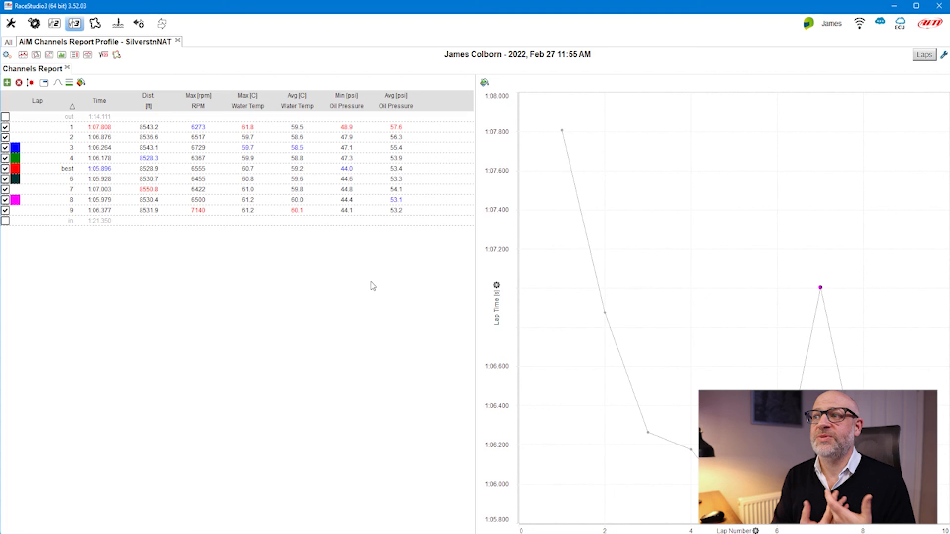